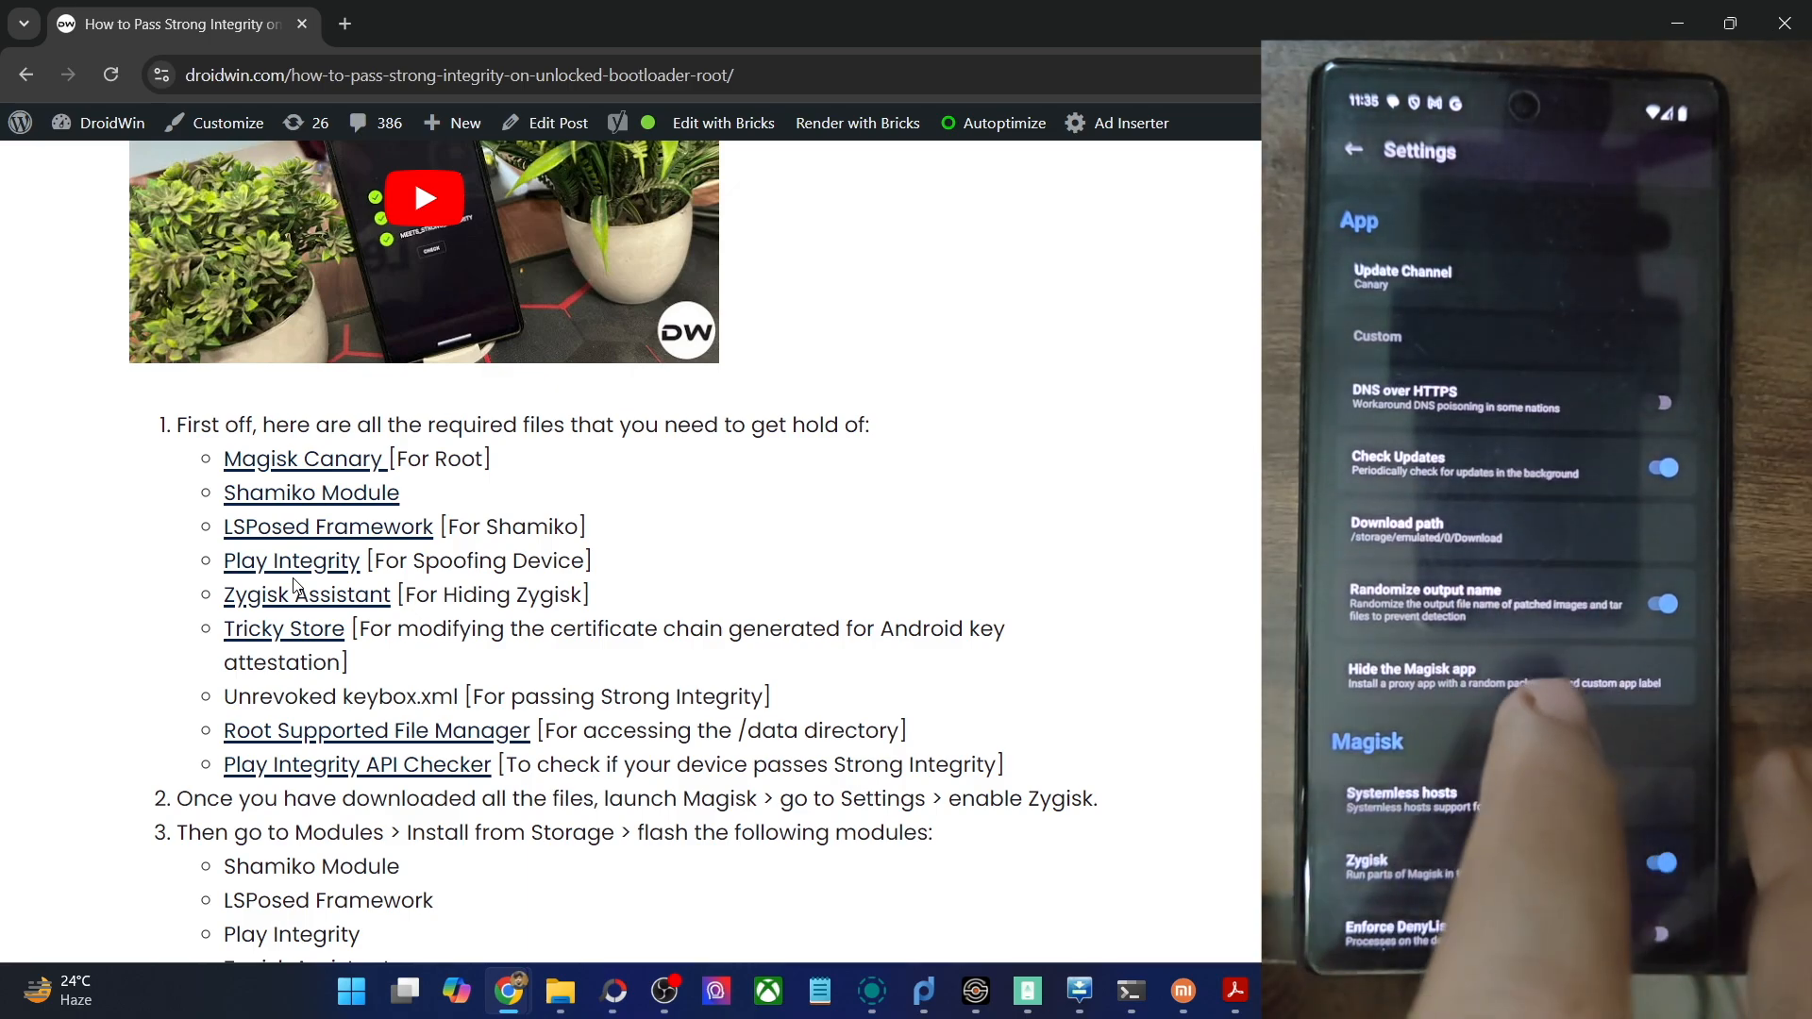
# Step: Reach the LSPosed Framework link in the file list and bring up the DroidWin installation guide
pyautogui.scroll(-3)
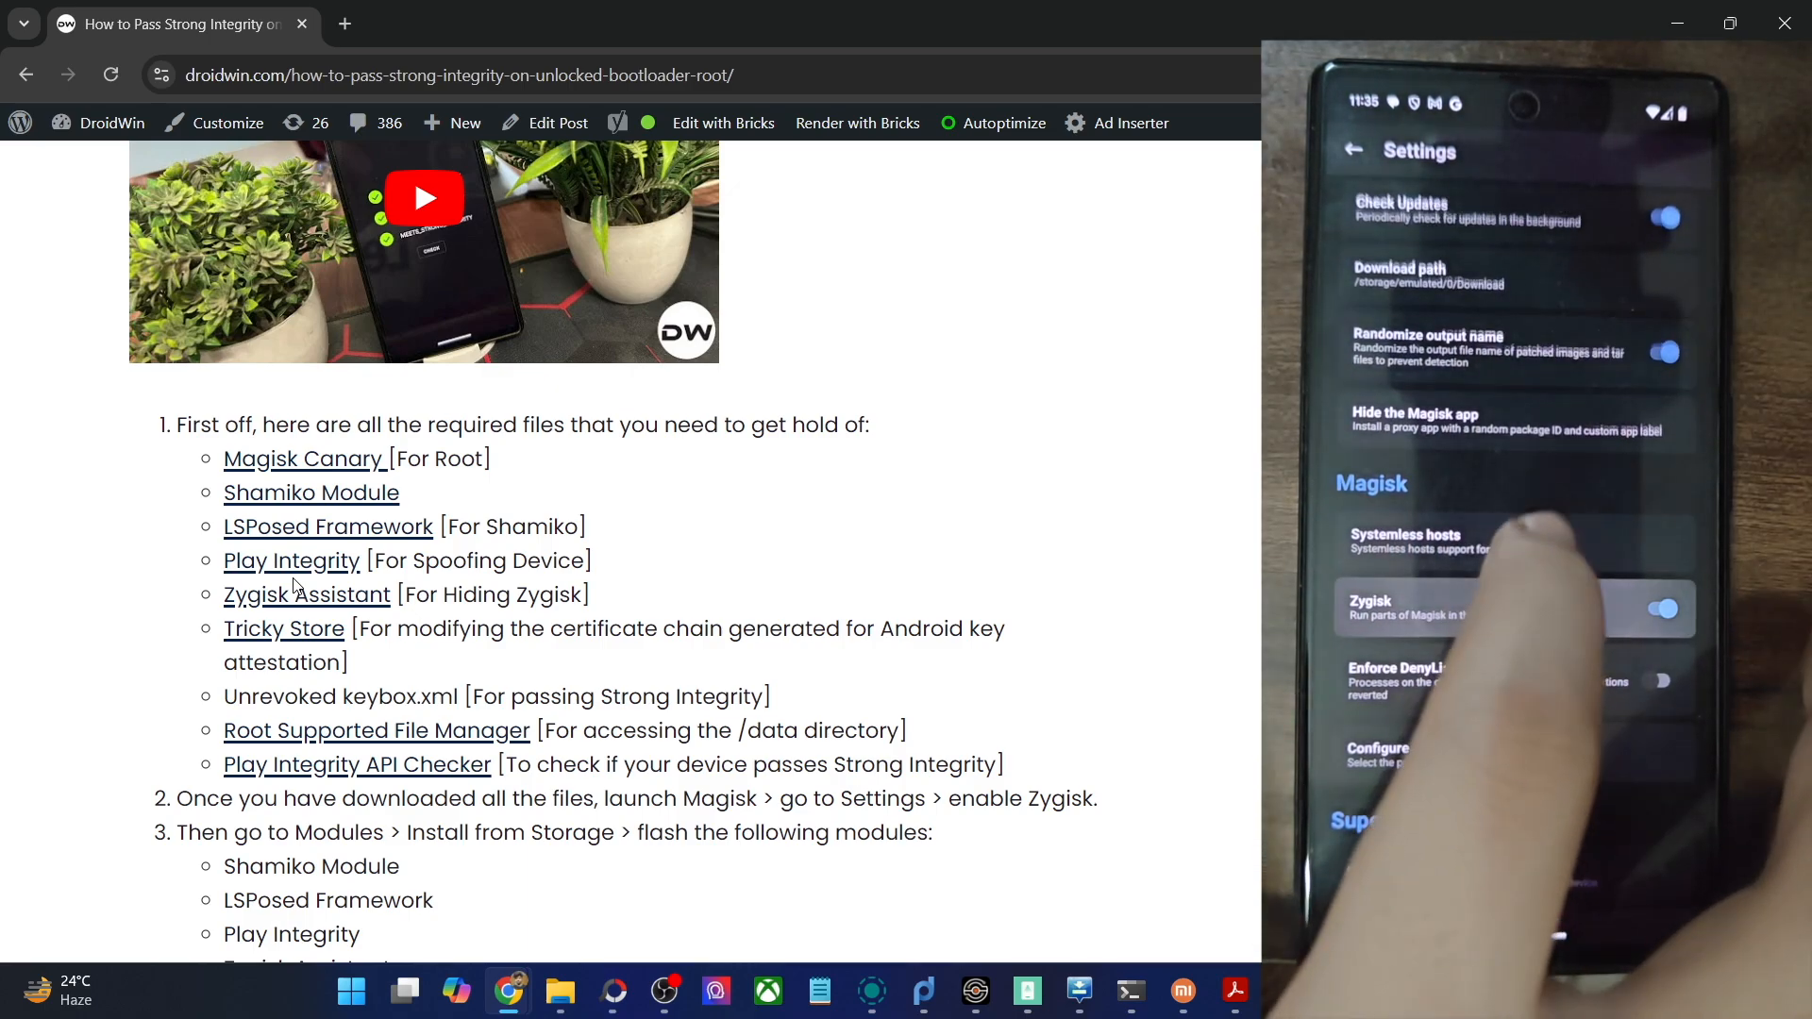
pyautogui.scroll(-3)
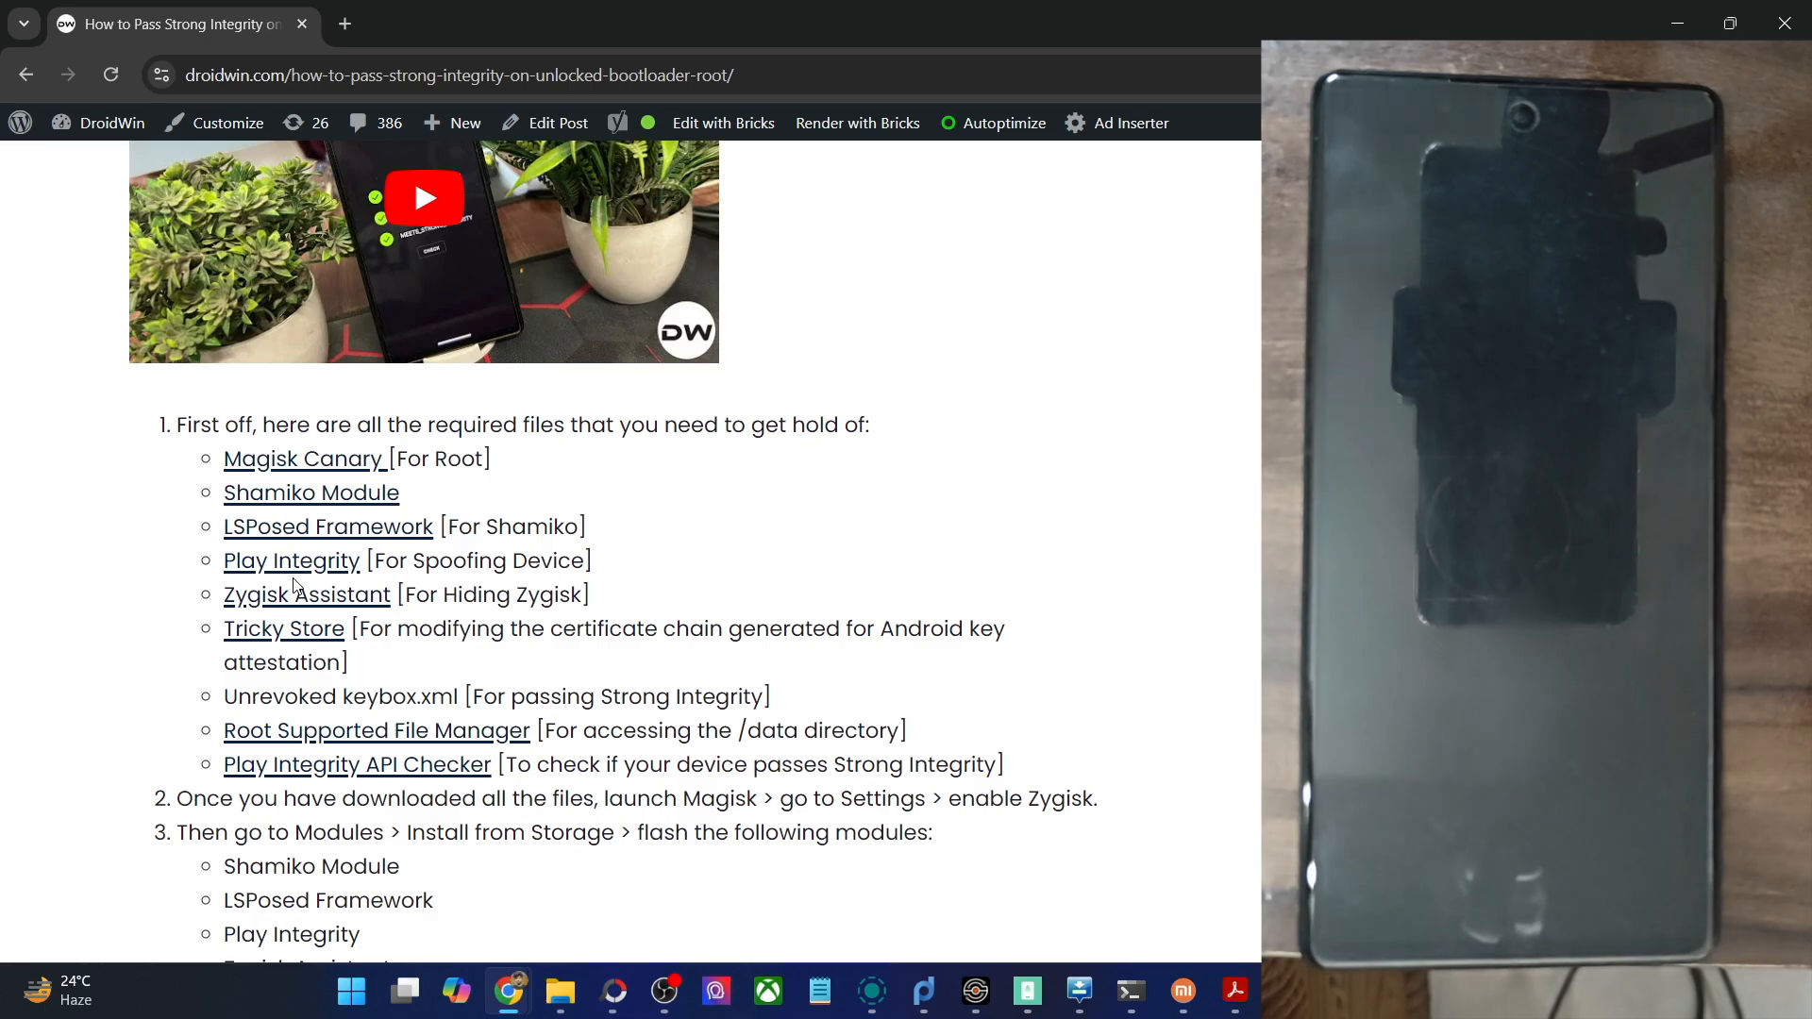
pyautogui.moveTo(295, 534)
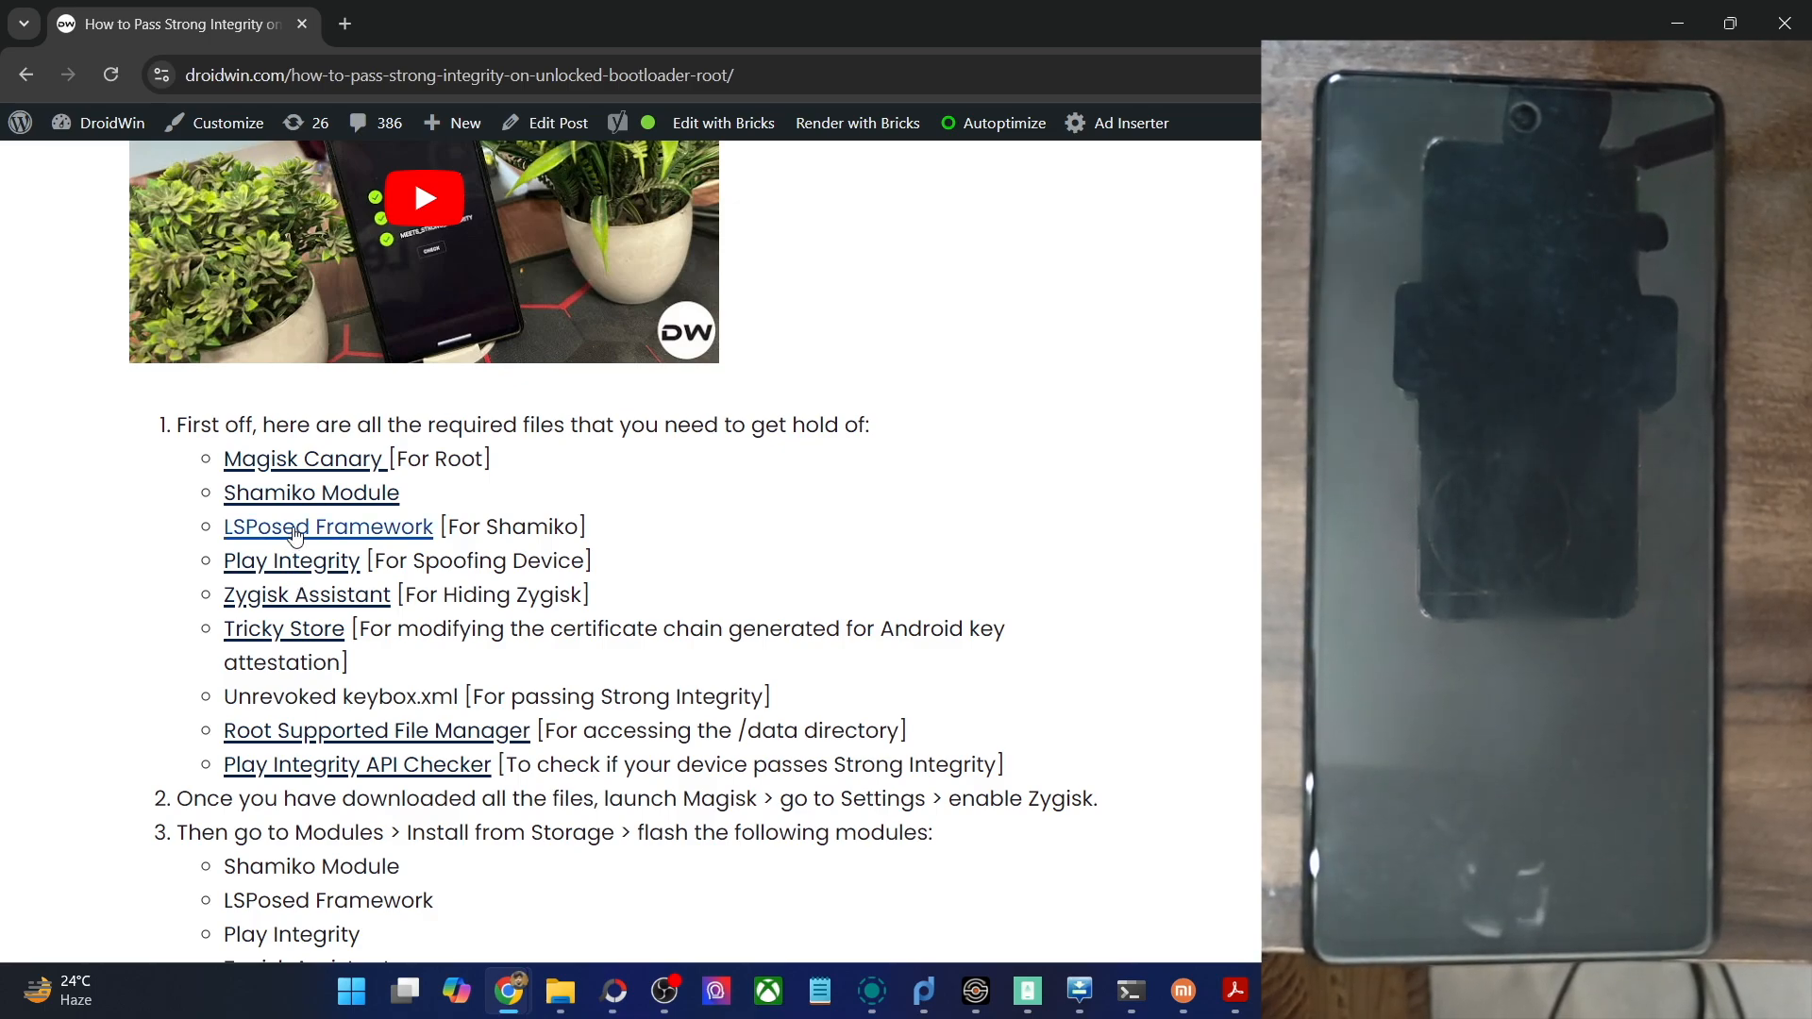
pyautogui.moveTo(327, 526)
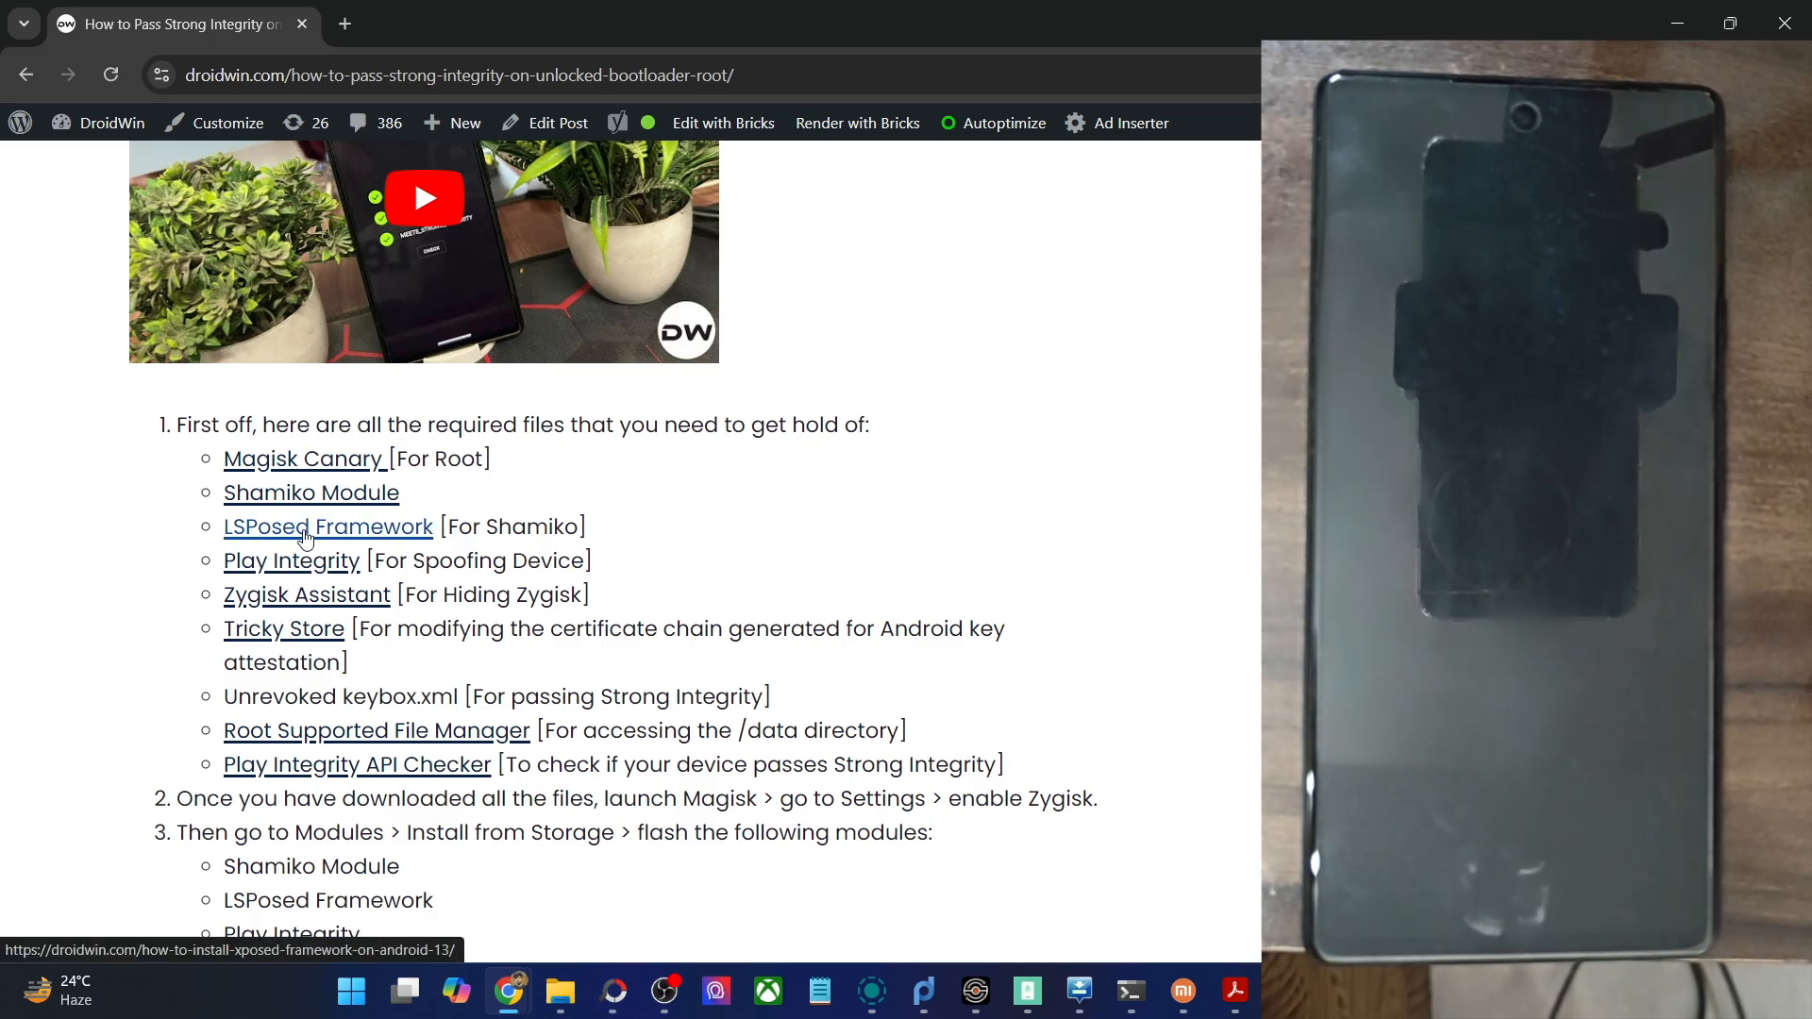
pyautogui.click(326, 527)
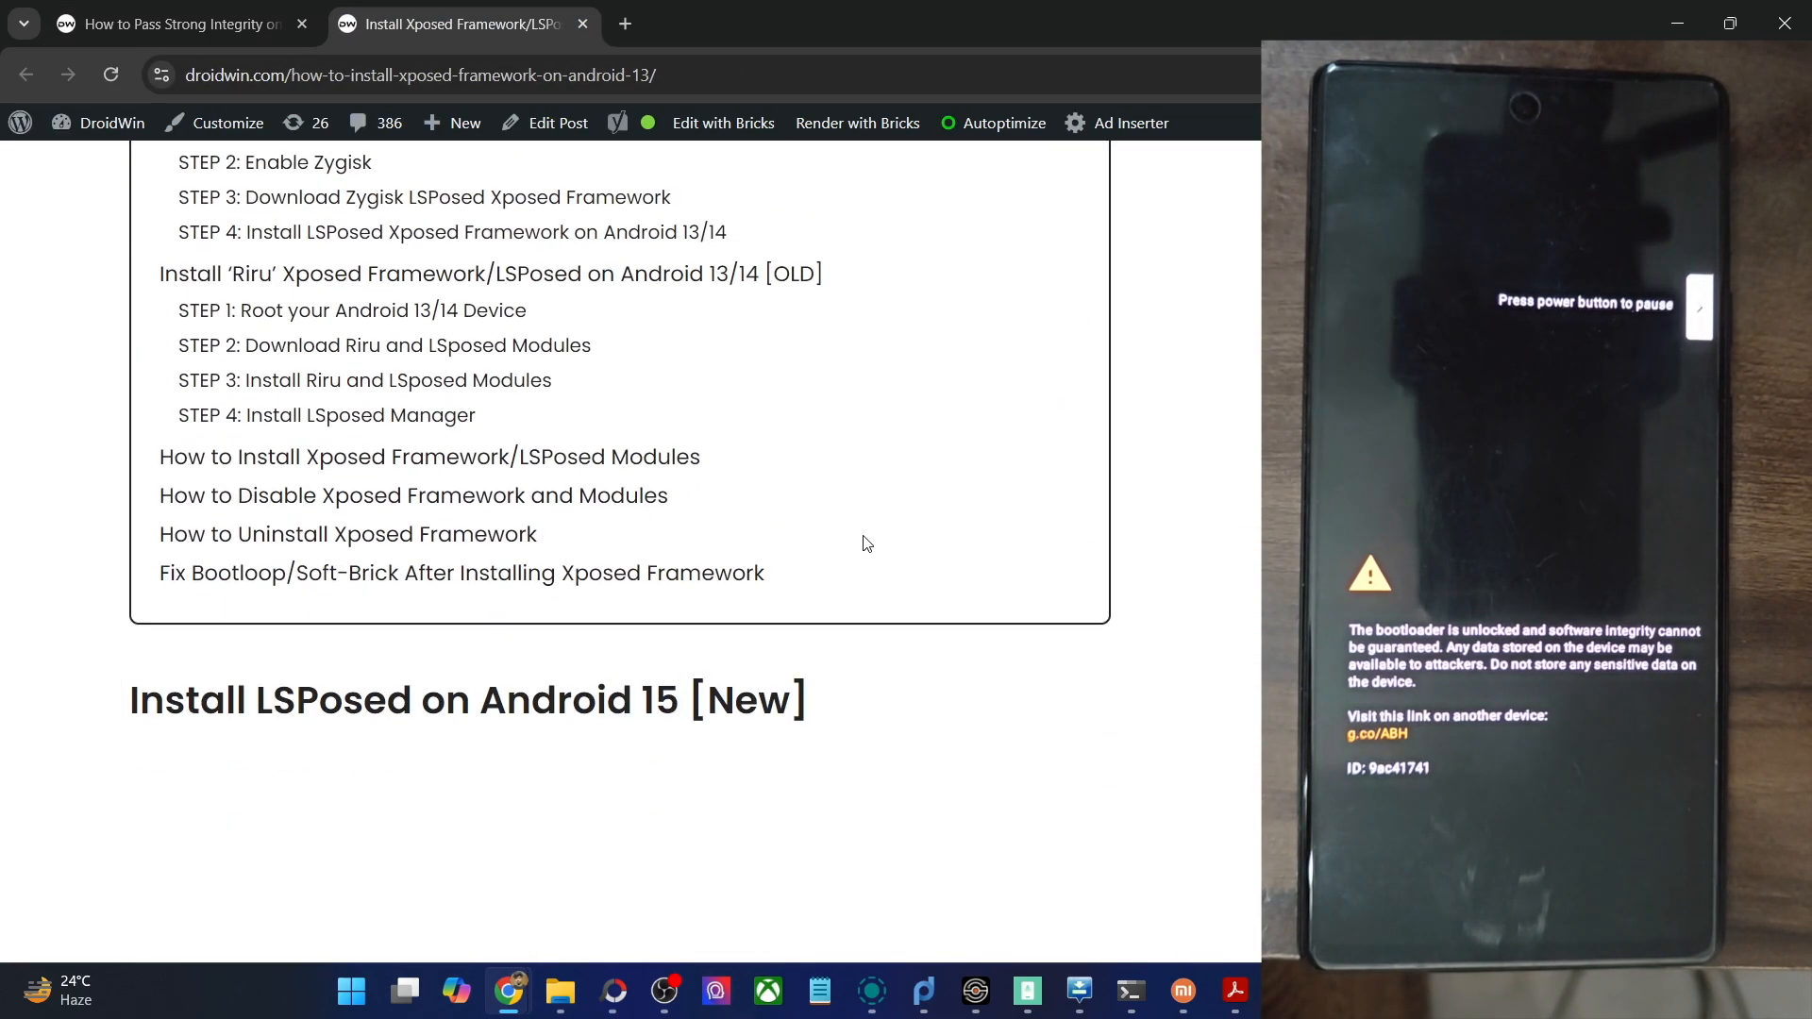
pyautogui.scroll(-3)
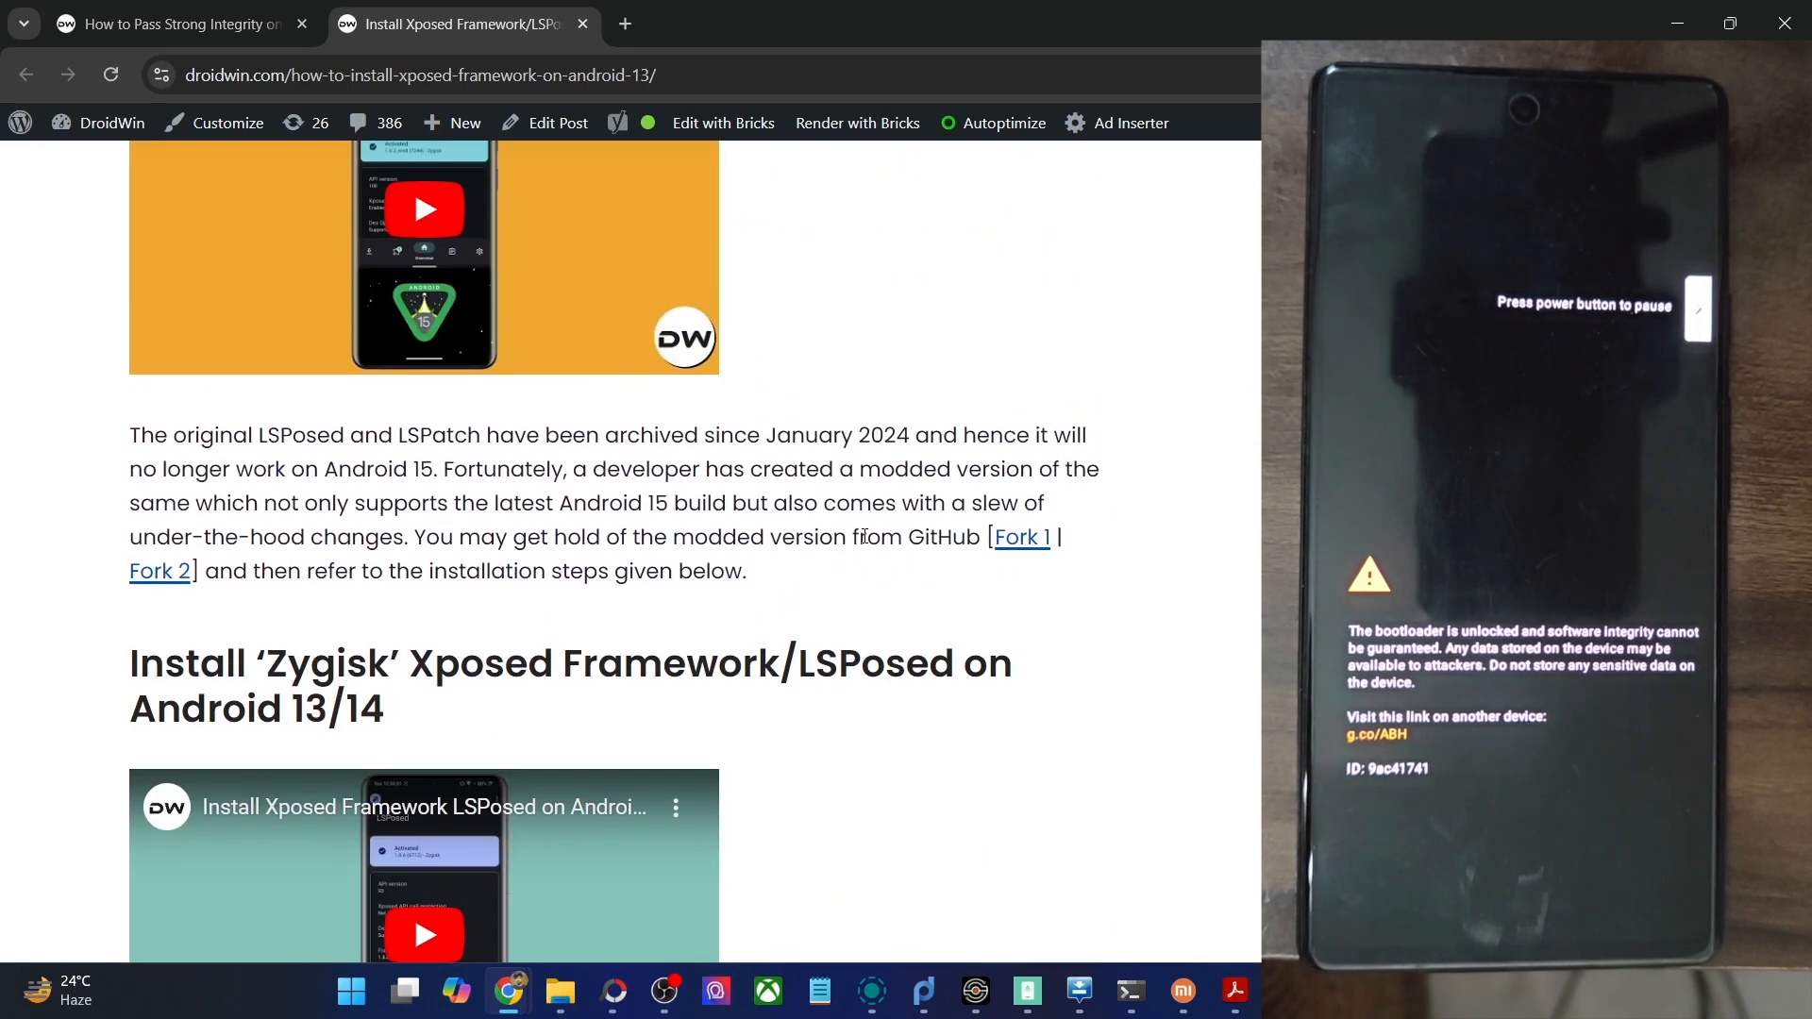
pyautogui.scroll(3)
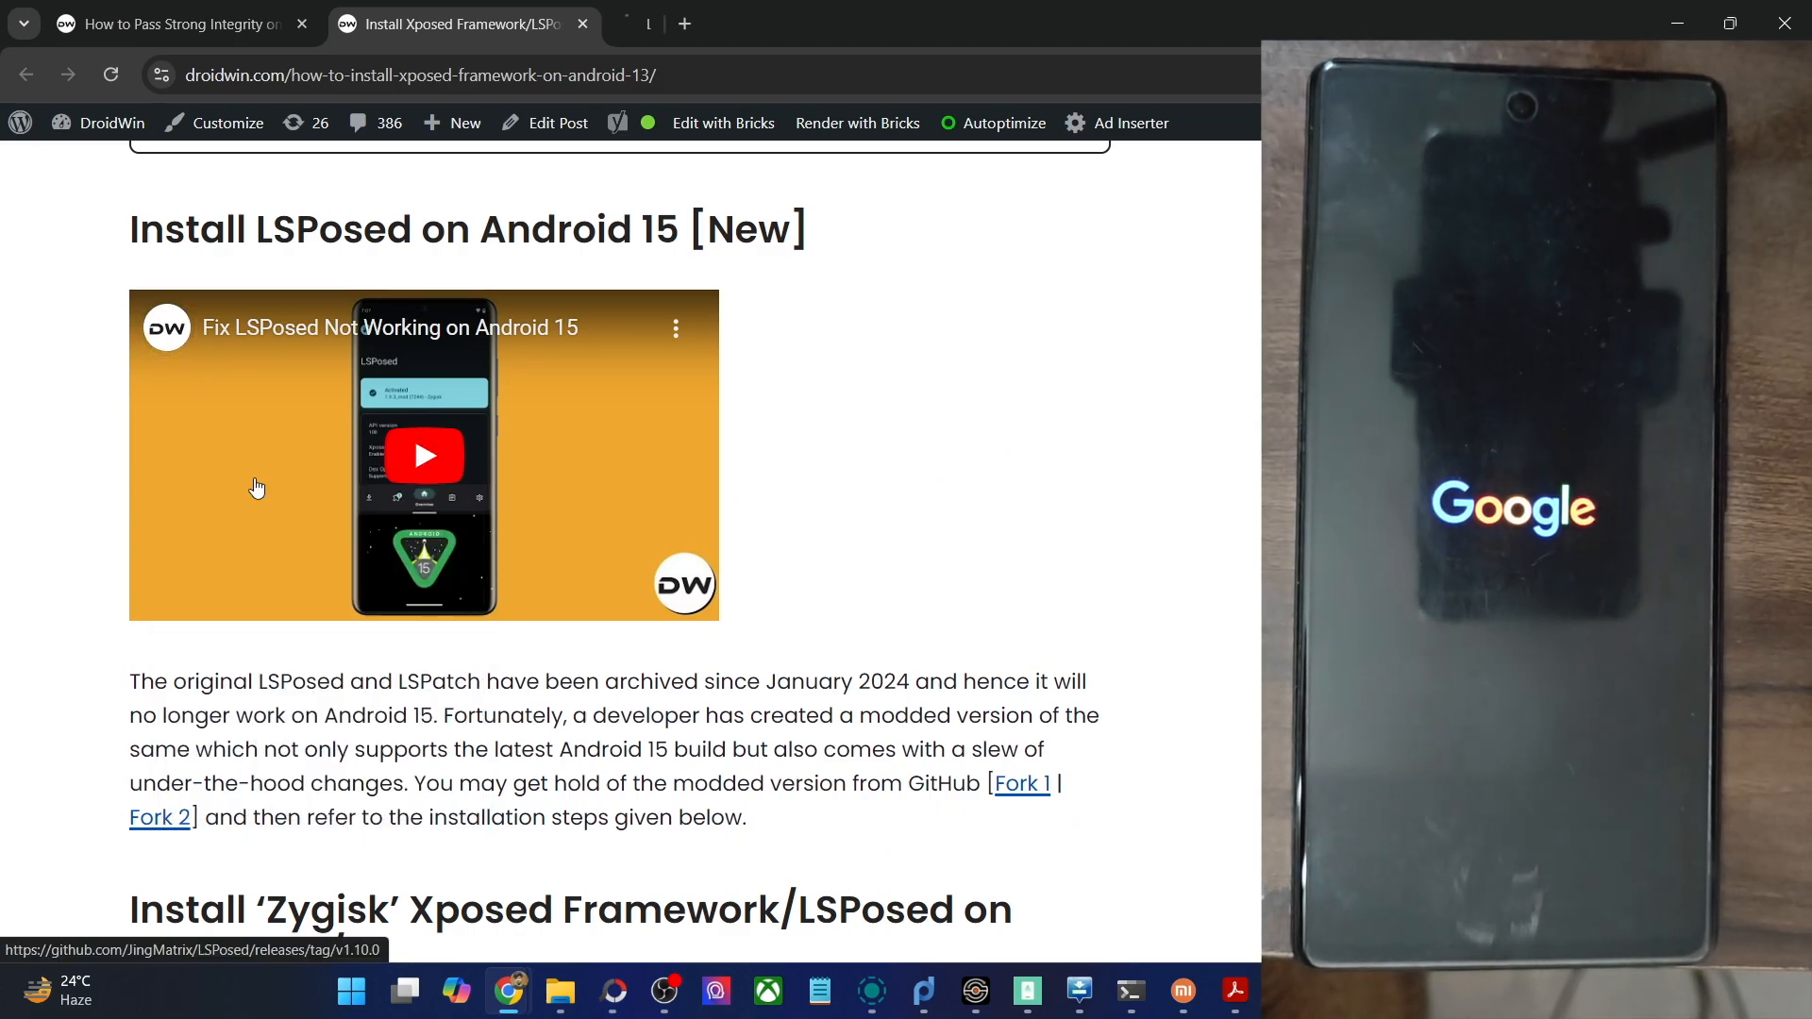
# Step: Glance at the Fork 1 GitHub release, then return to the guide's STEP 3: Download Zygisk LSPosed
pyautogui.click(1019, 783)
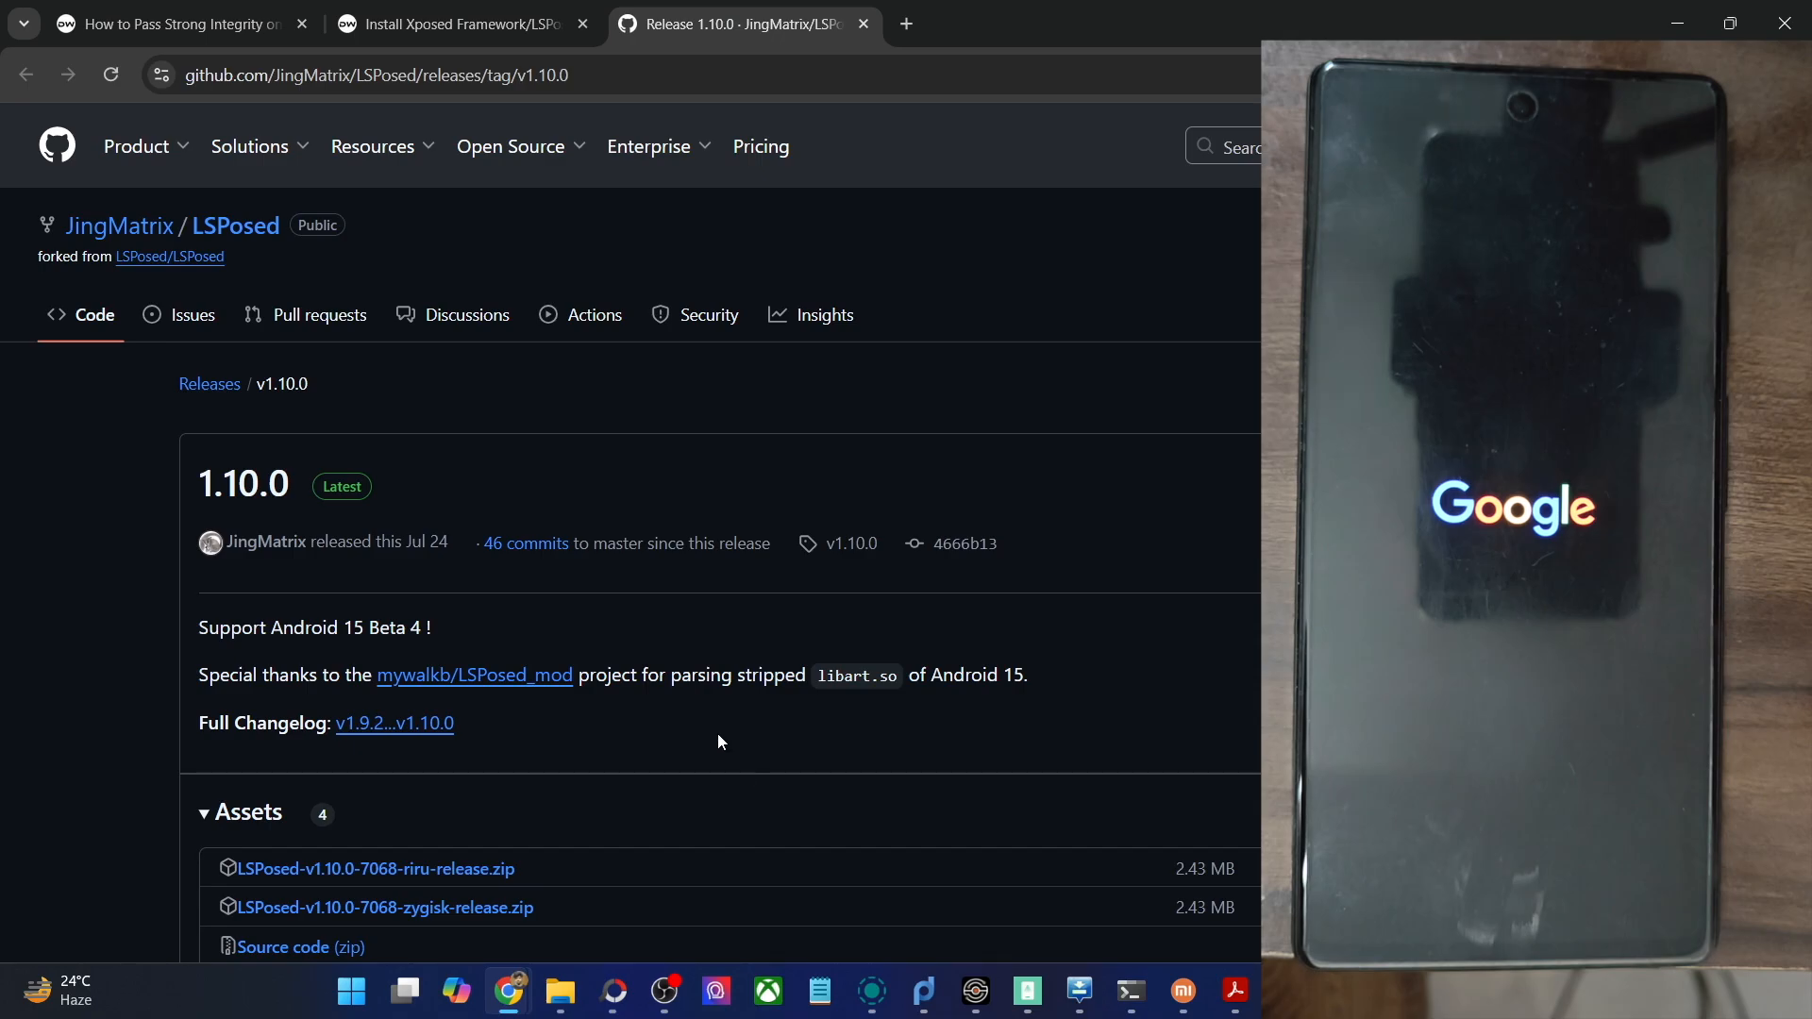
pyautogui.doubleClick(963, 675)
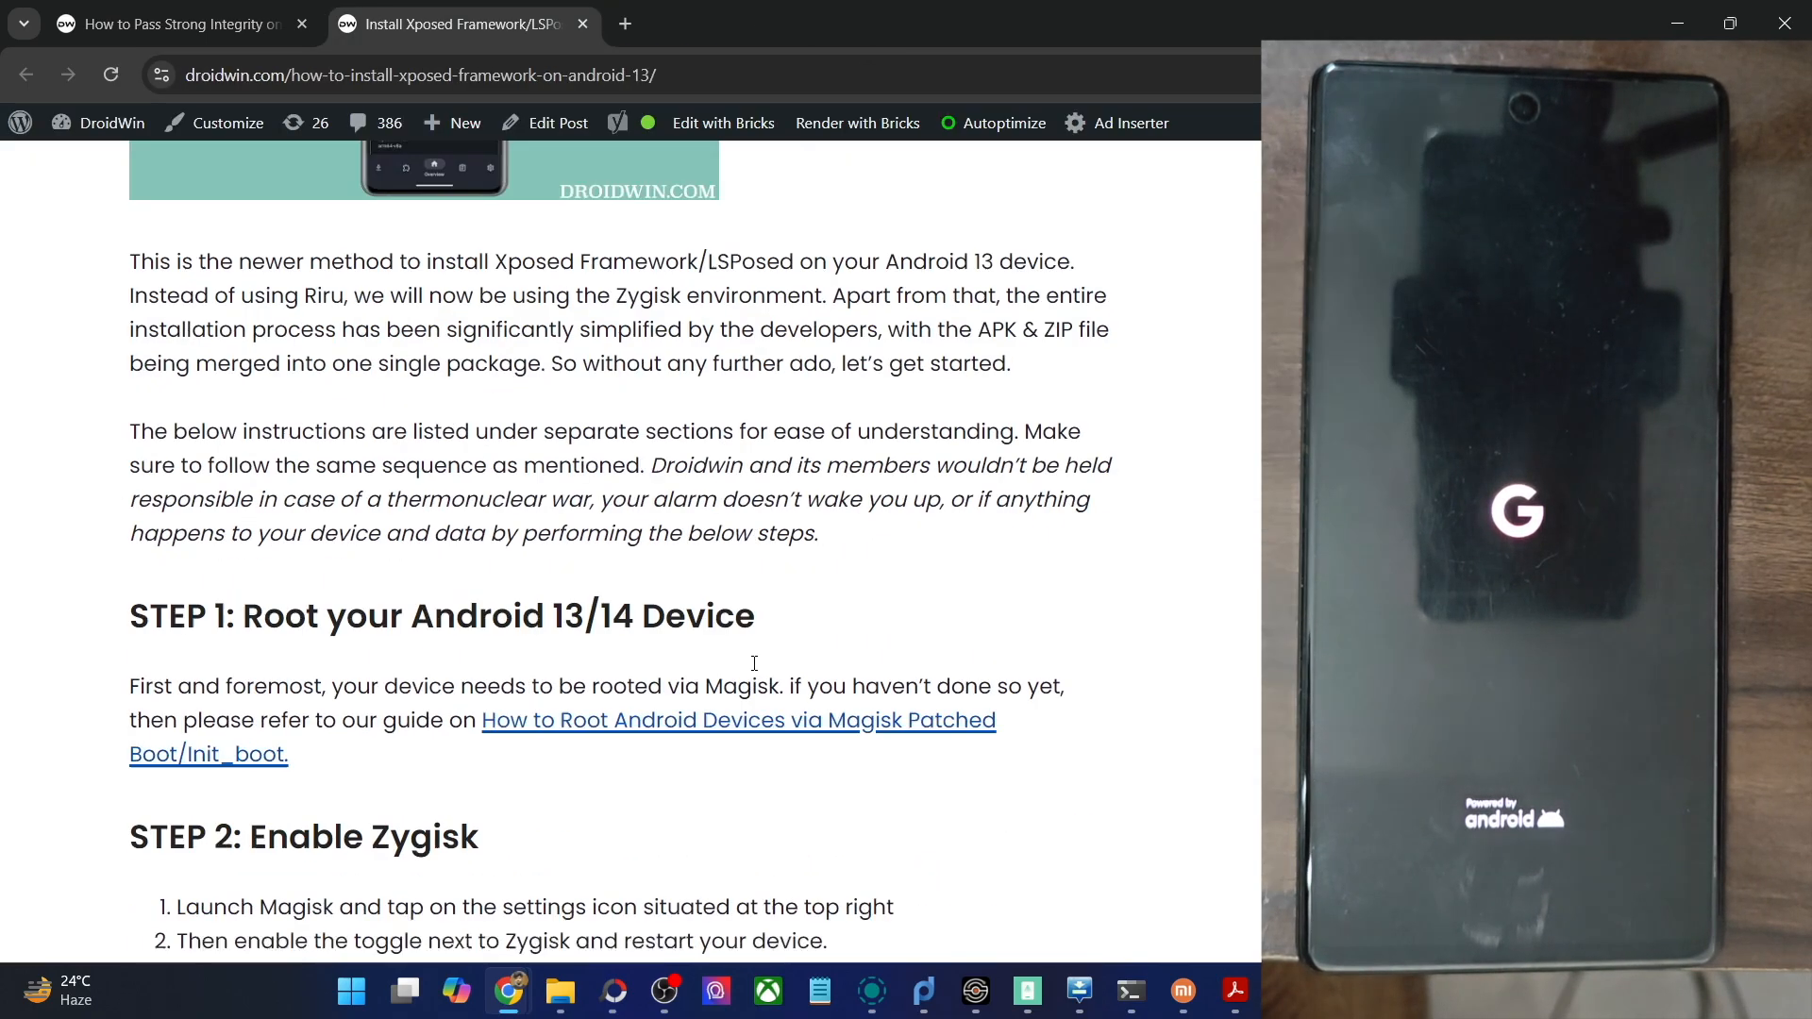
pyautogui.scroll(-3)
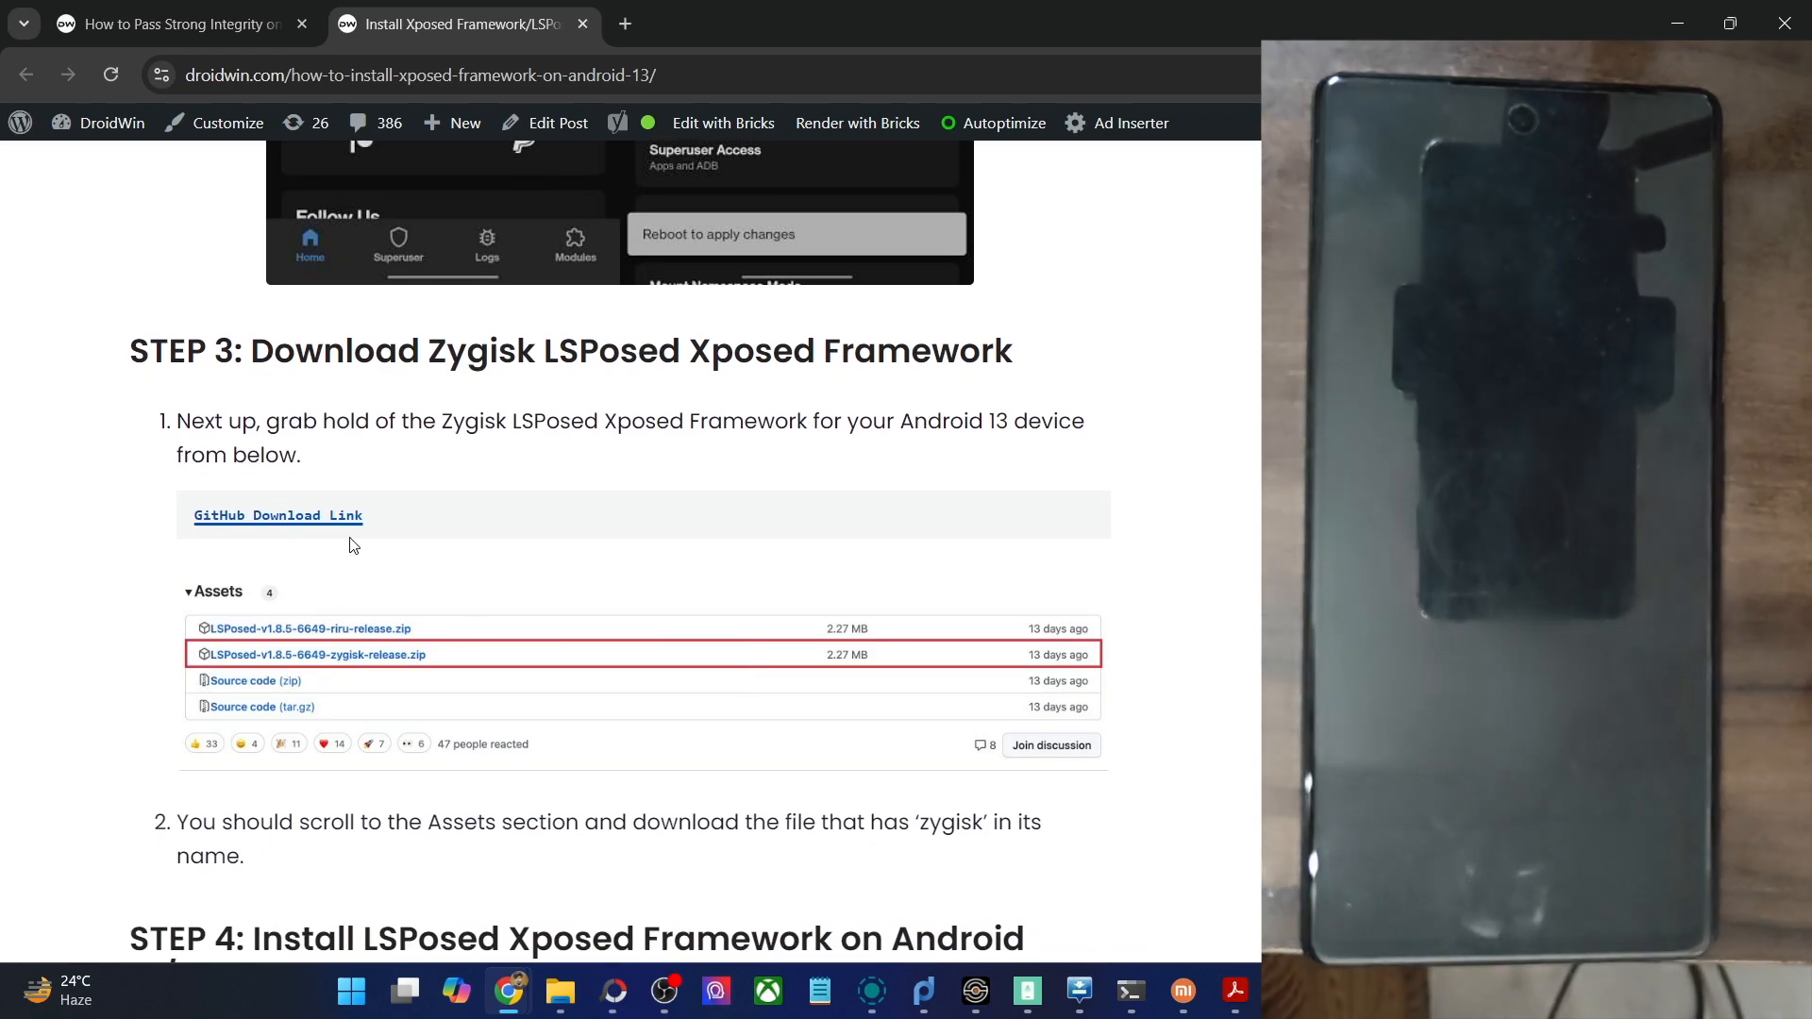
# Step: Follow the GitHub Download Link to the LSPosed v1.8.5 release and reach its Assets list with the zygisk zip
pyautogui.click(278, 515)
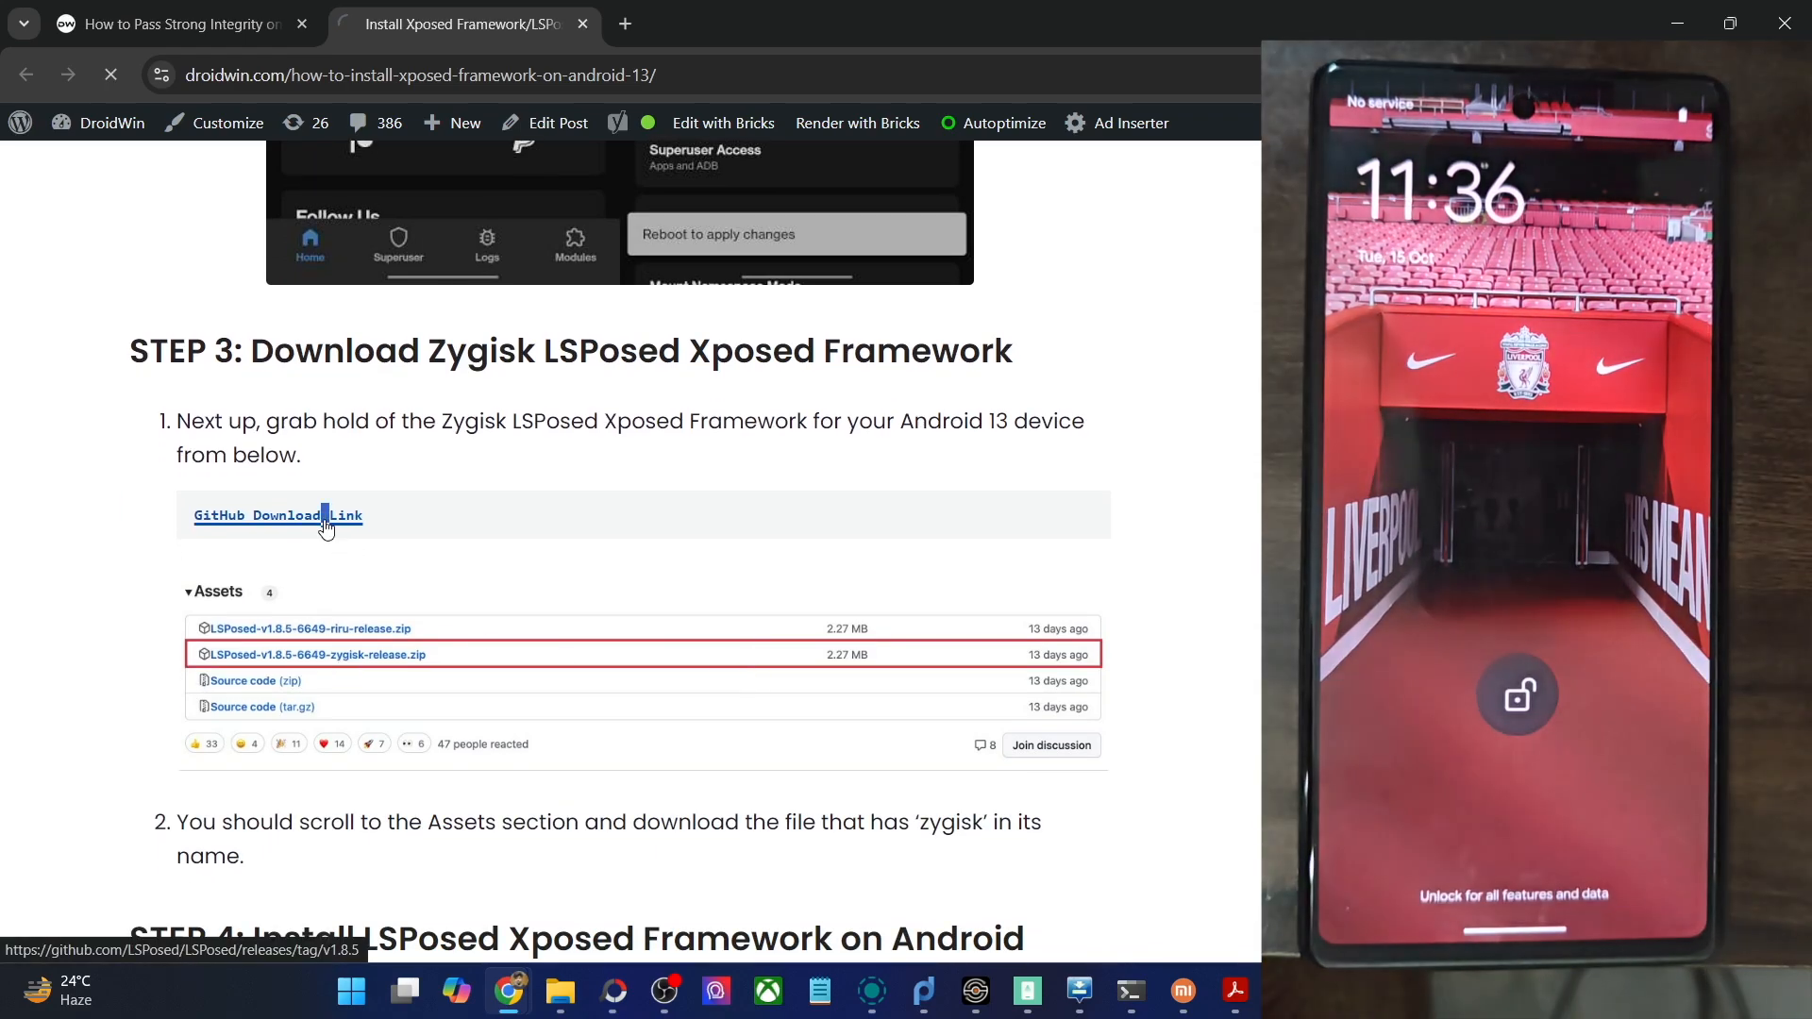
pyautogui.click(277, 516)
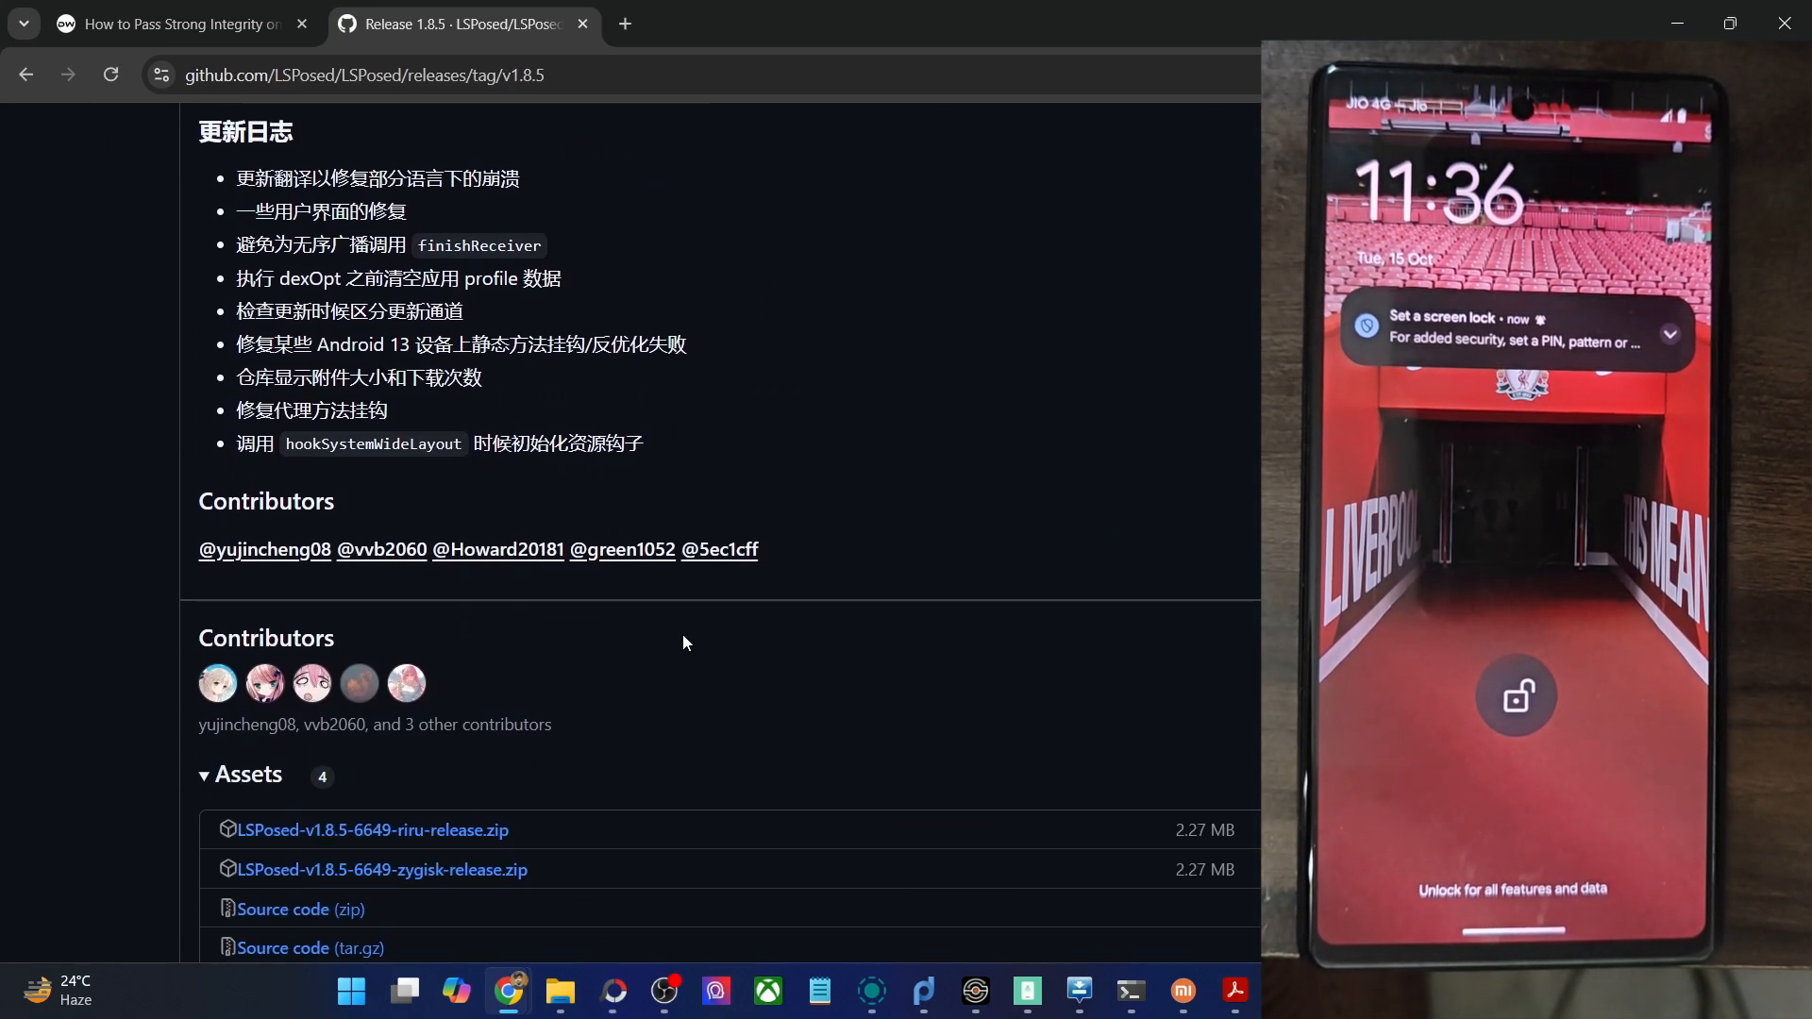
pyautogui.scroll(3)
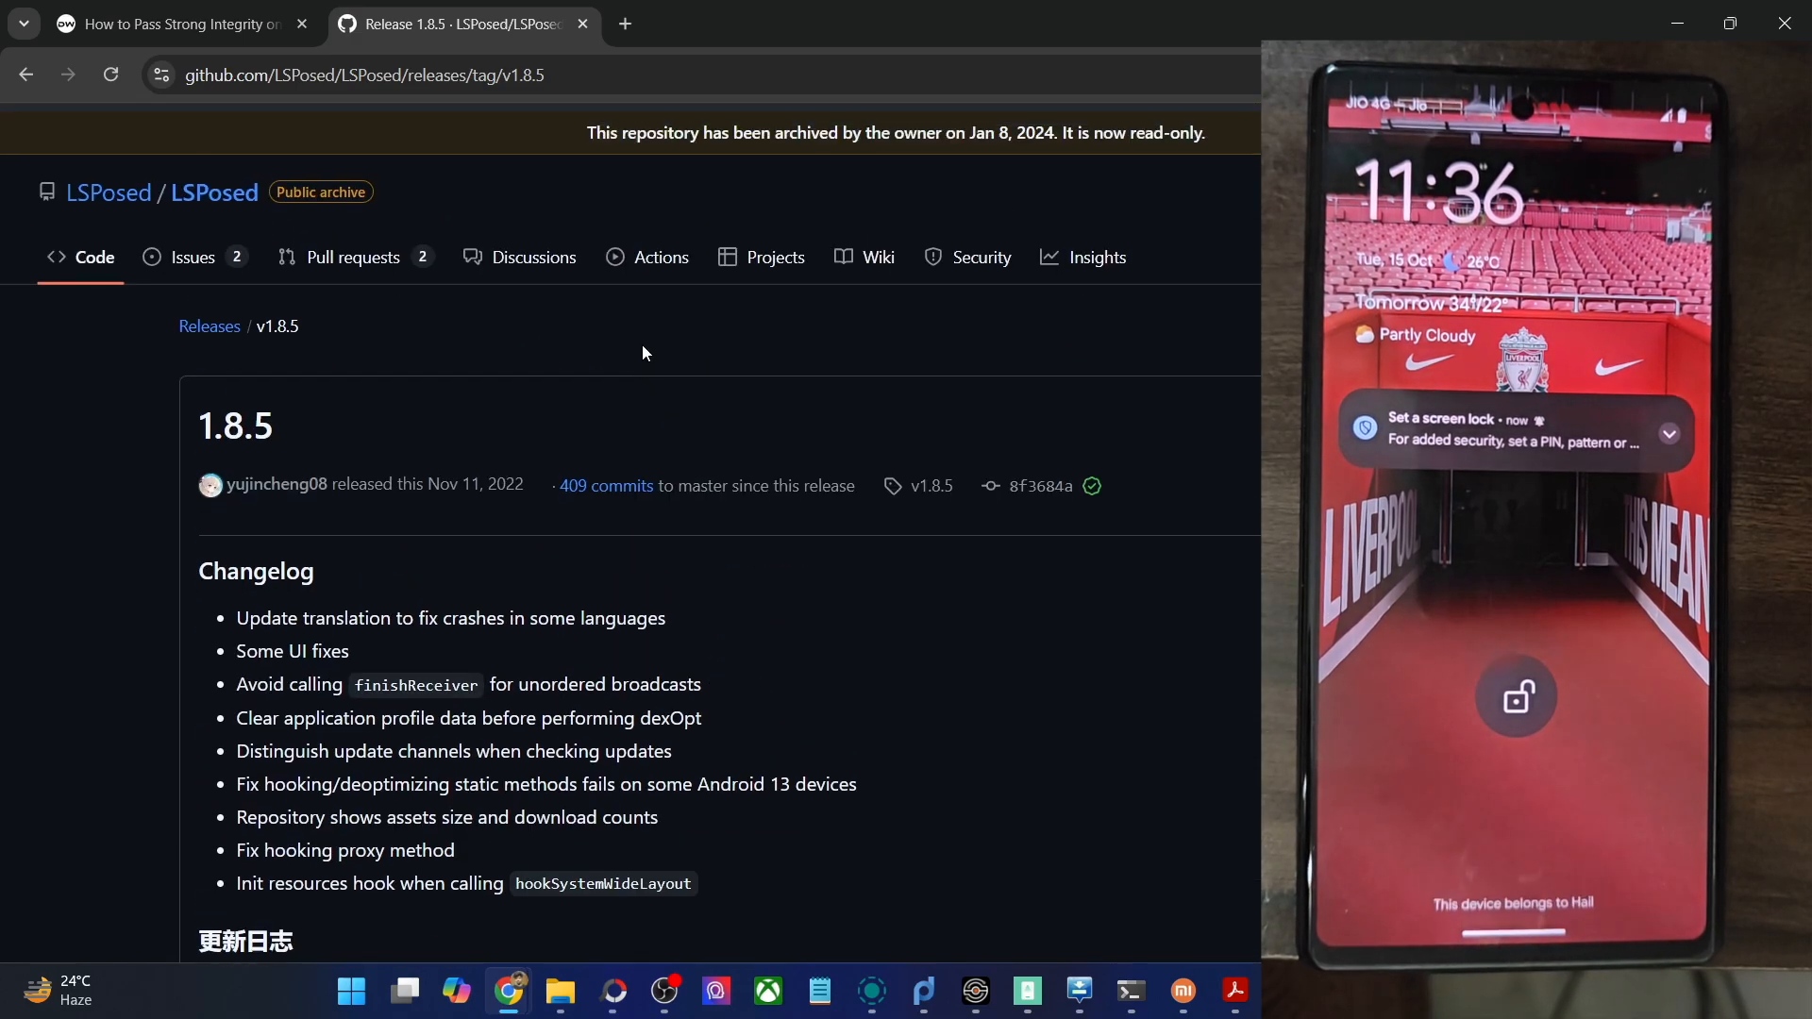
pyautogui.scroll(-3)
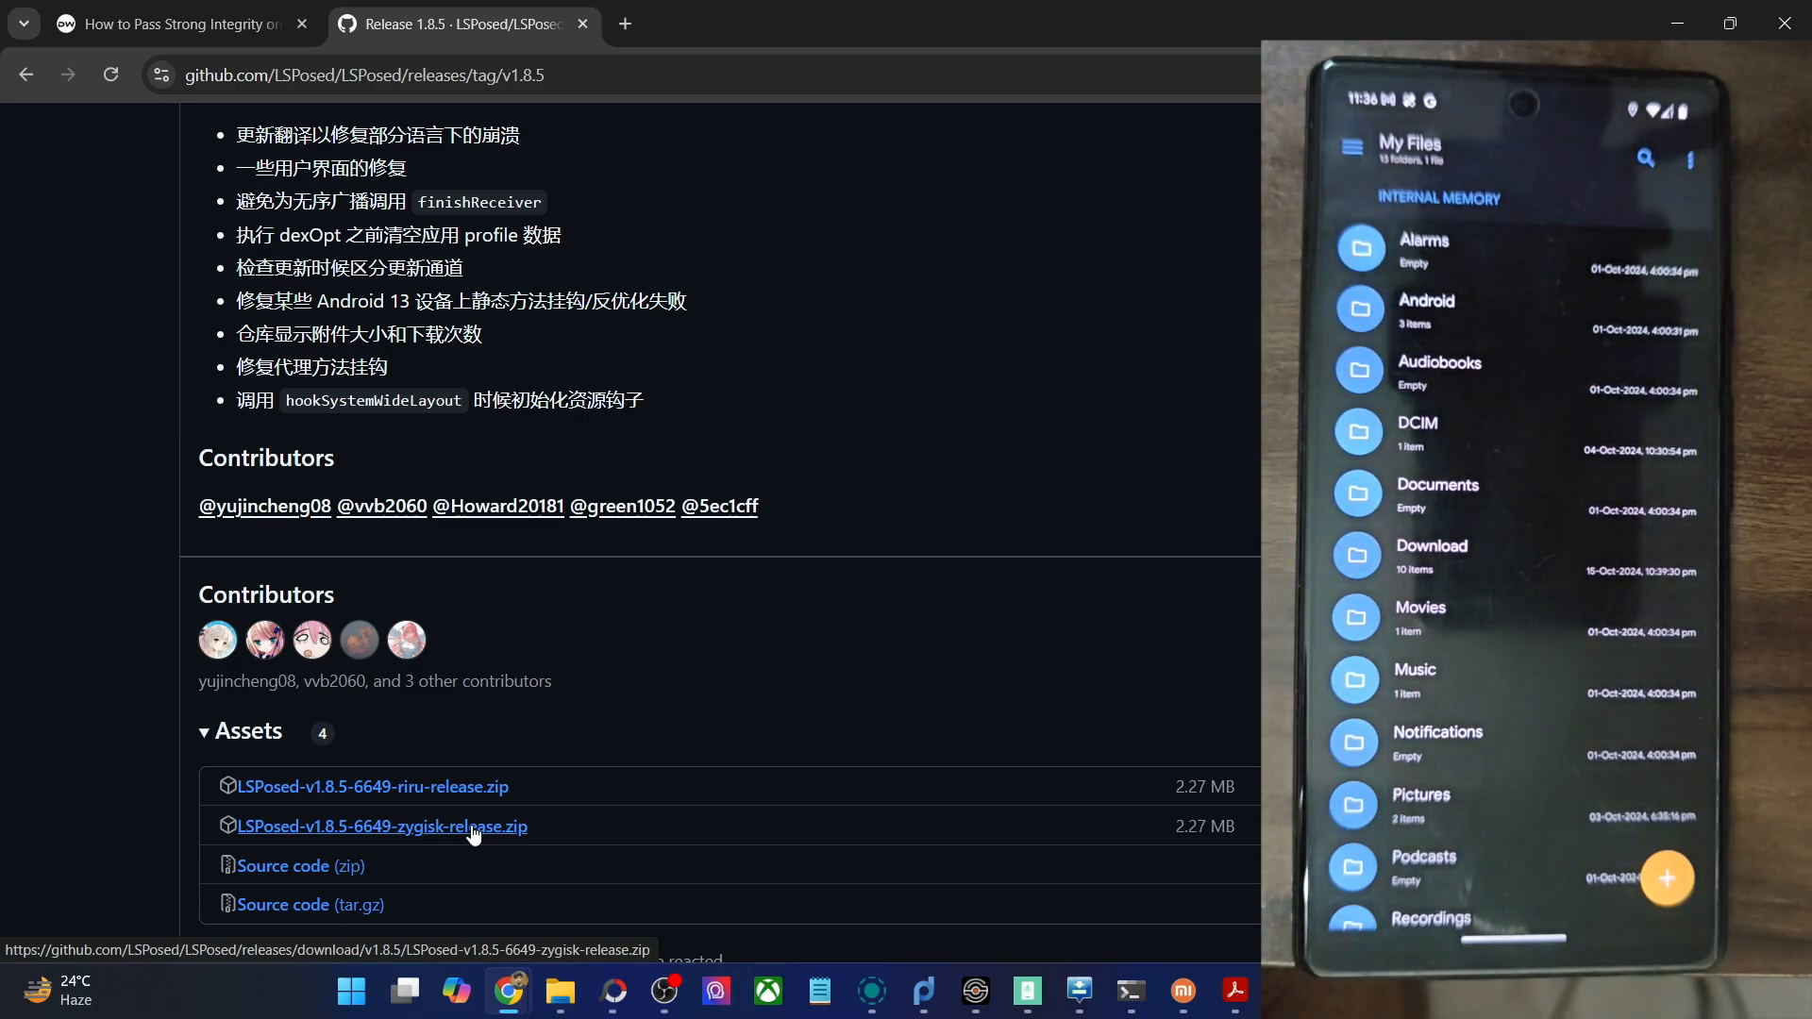
# Step: Back on the Strong Integrity guide, check the unrevoked keybox folder, then reach steps 3–9 on flashing modules
pyautogui.click(168, 22)
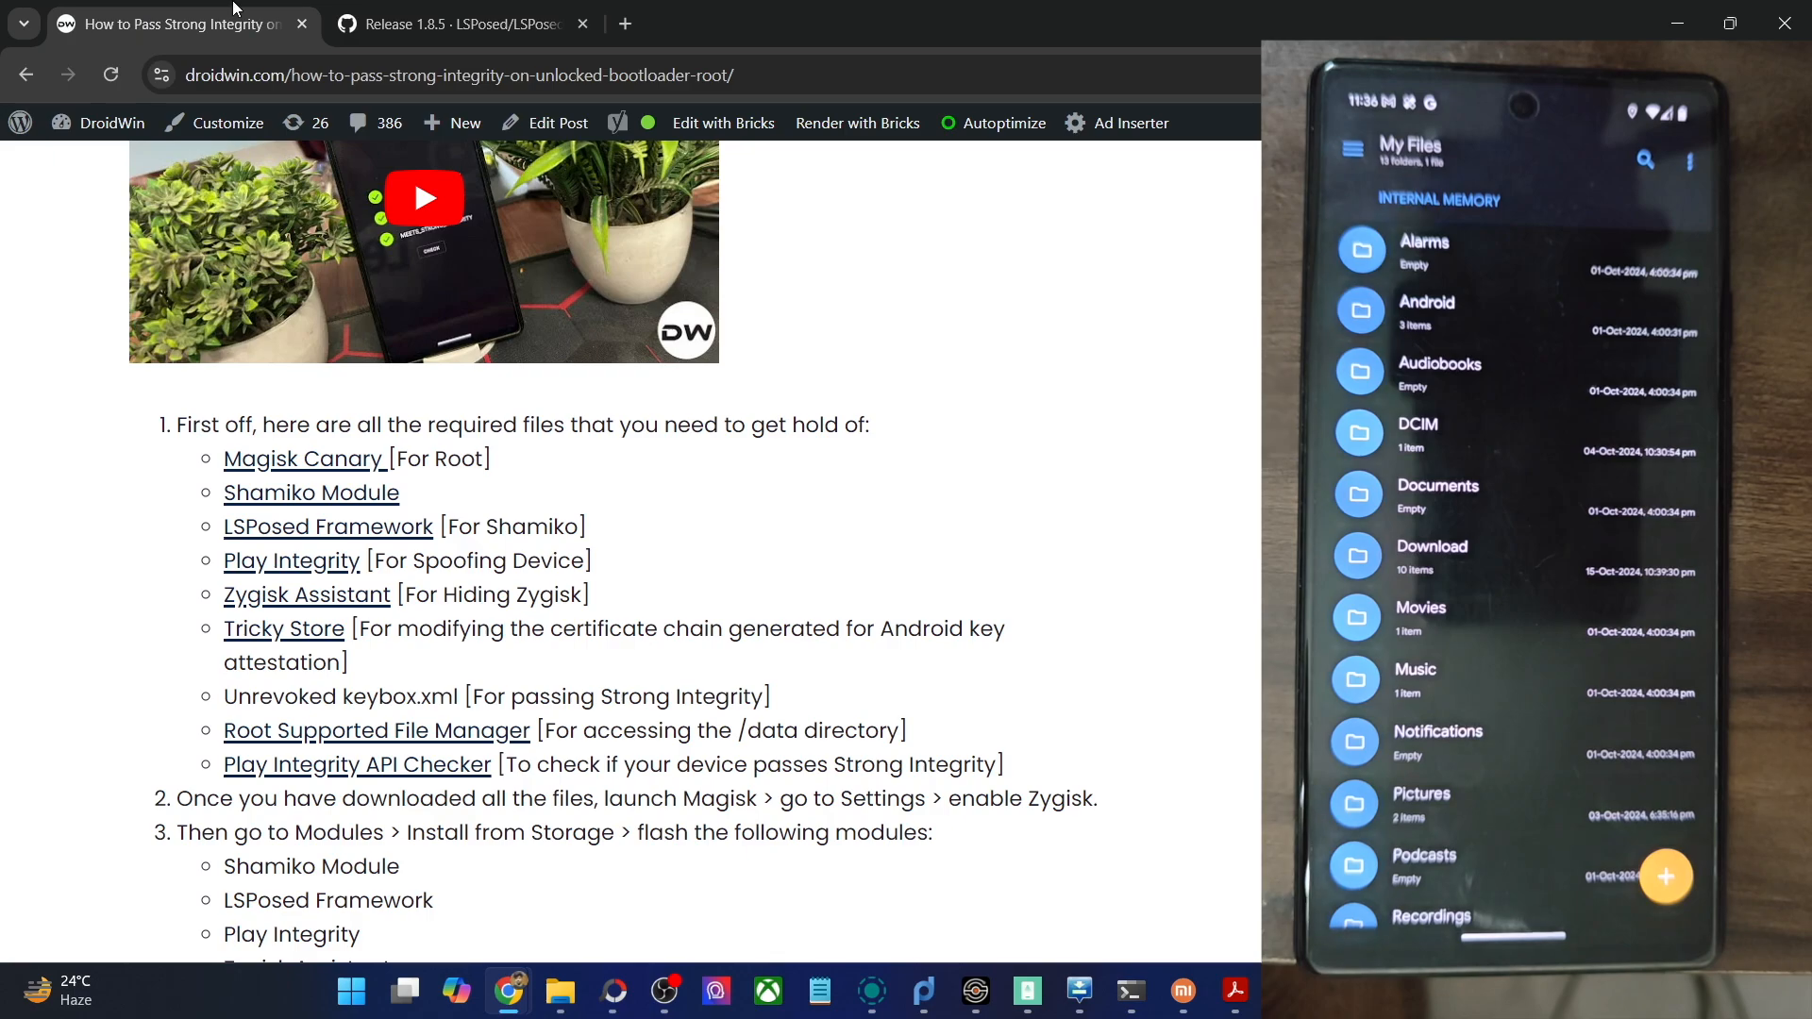
pyautogui.scroll(-3)
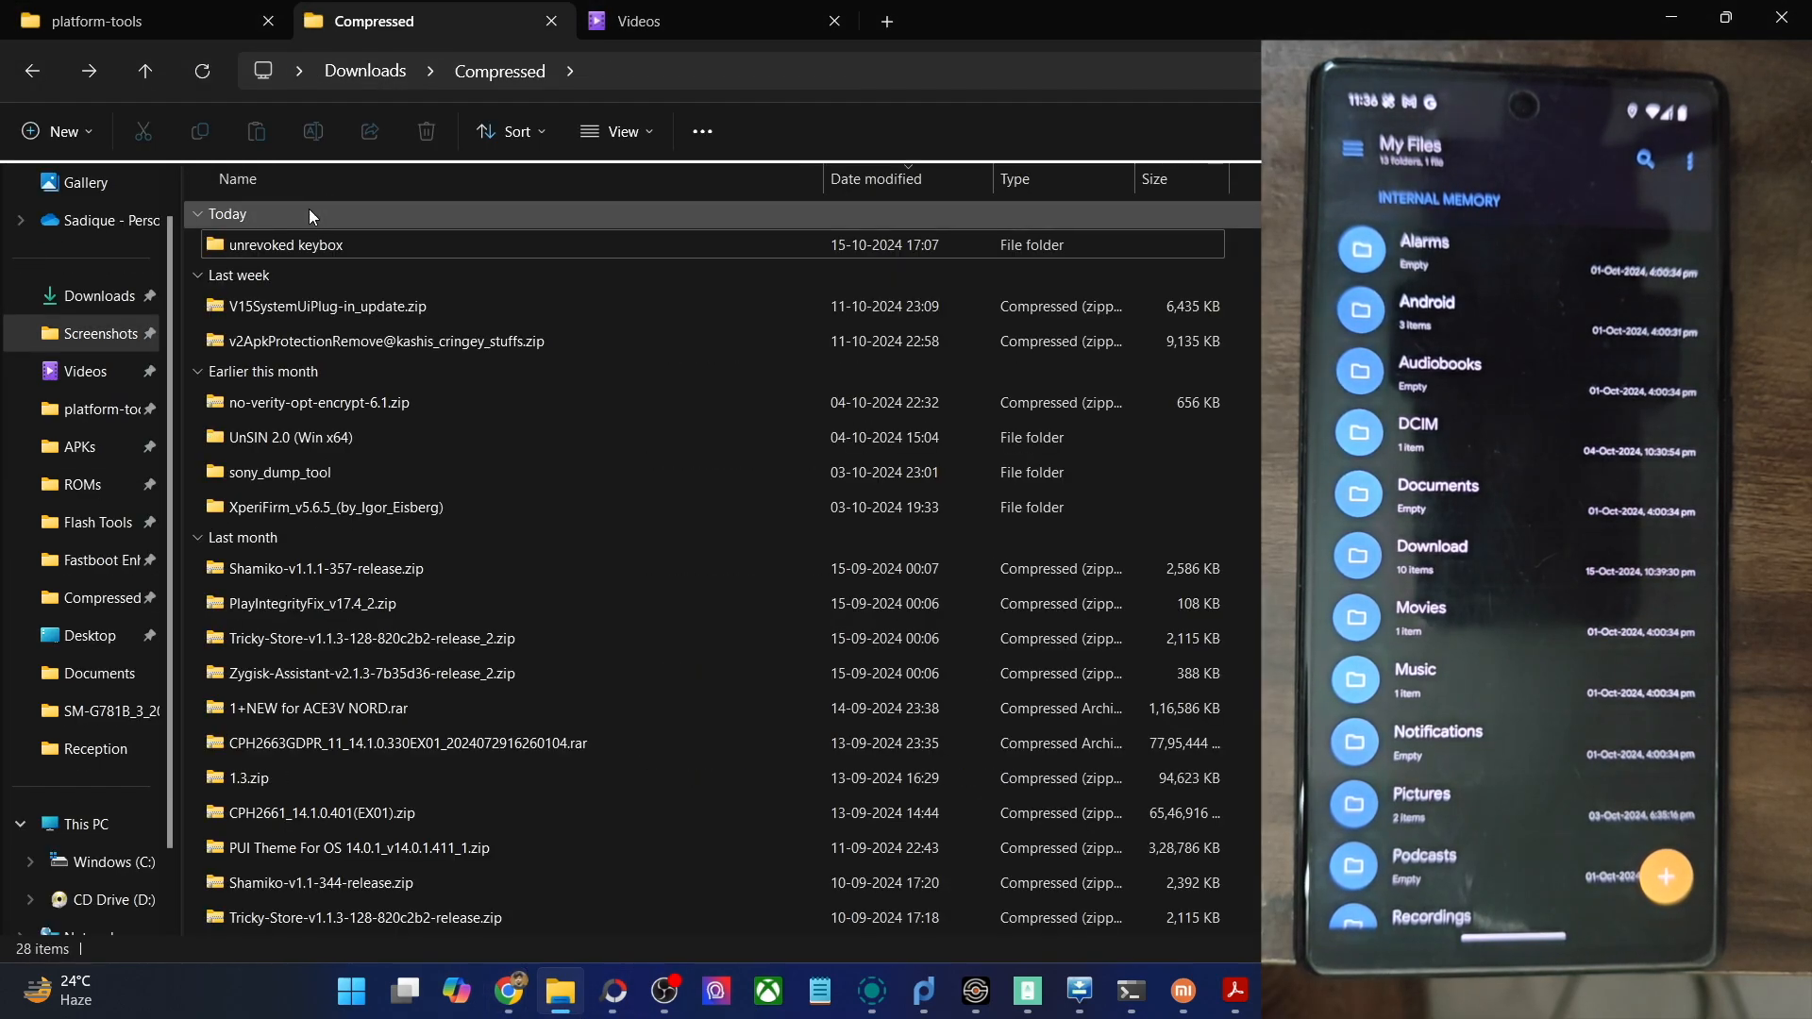
pyautogui.doubleClick(285, 244)
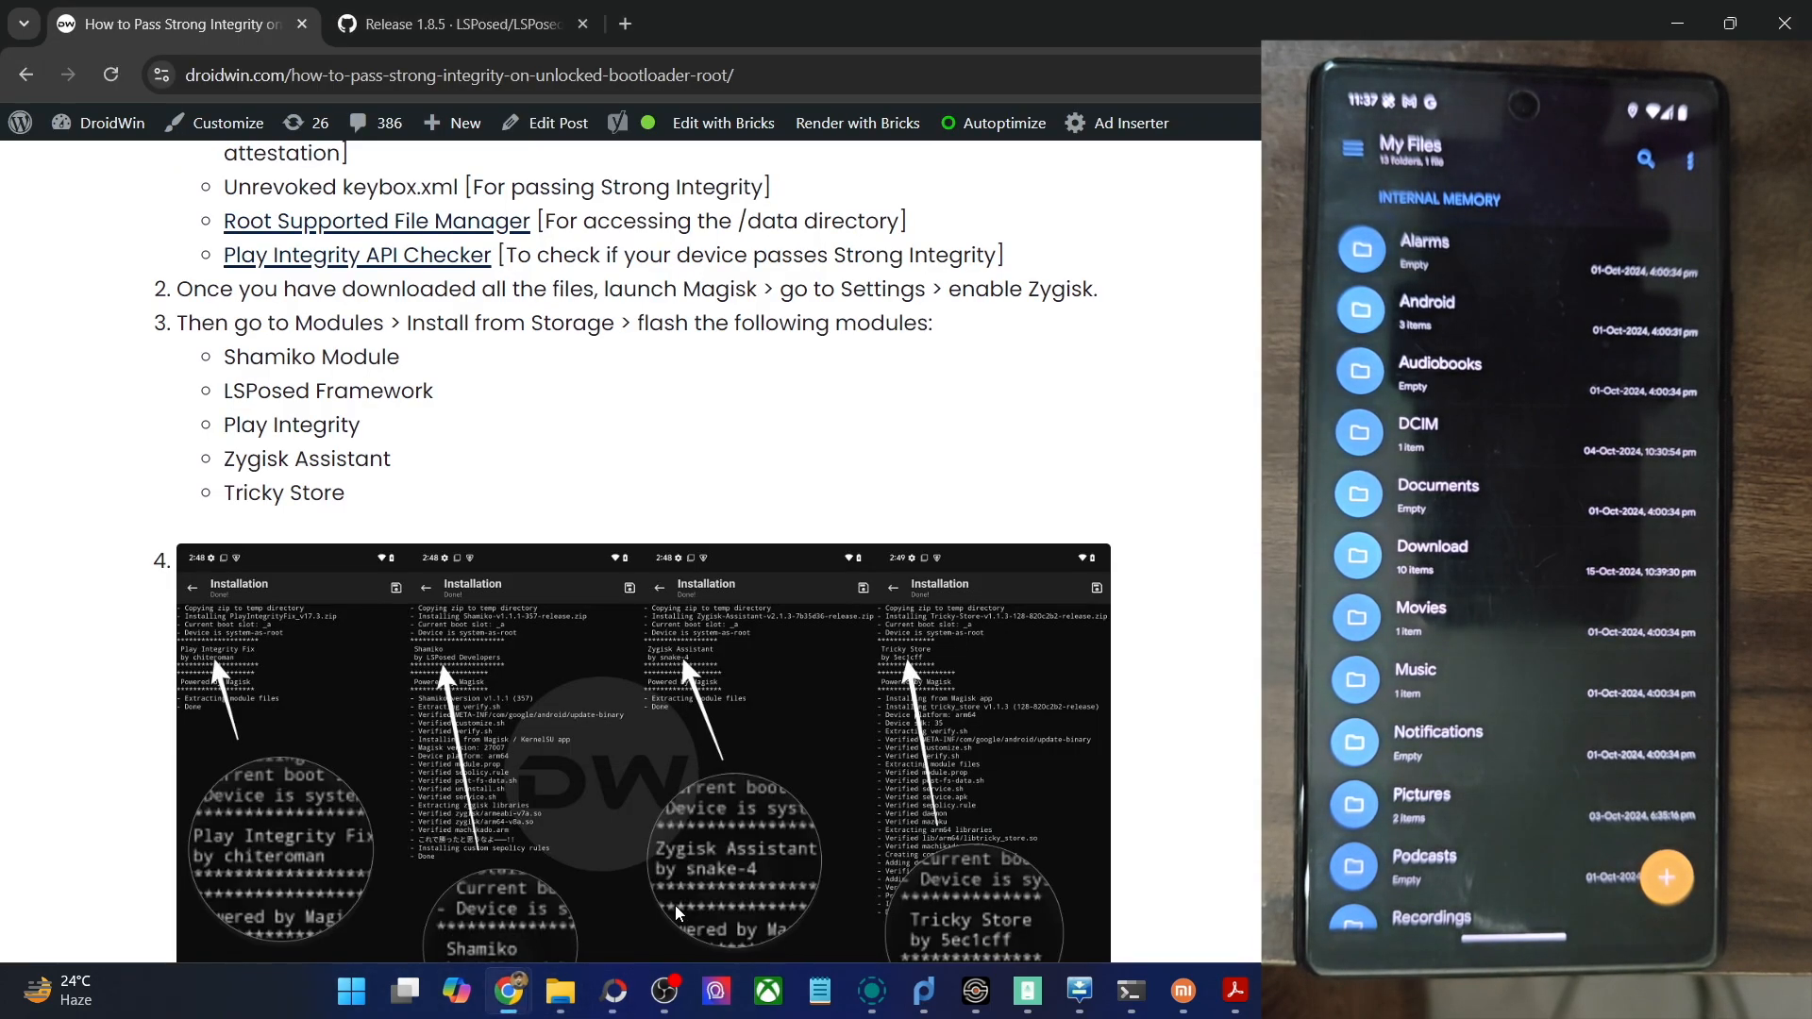
pyautogui.scroll(-3)
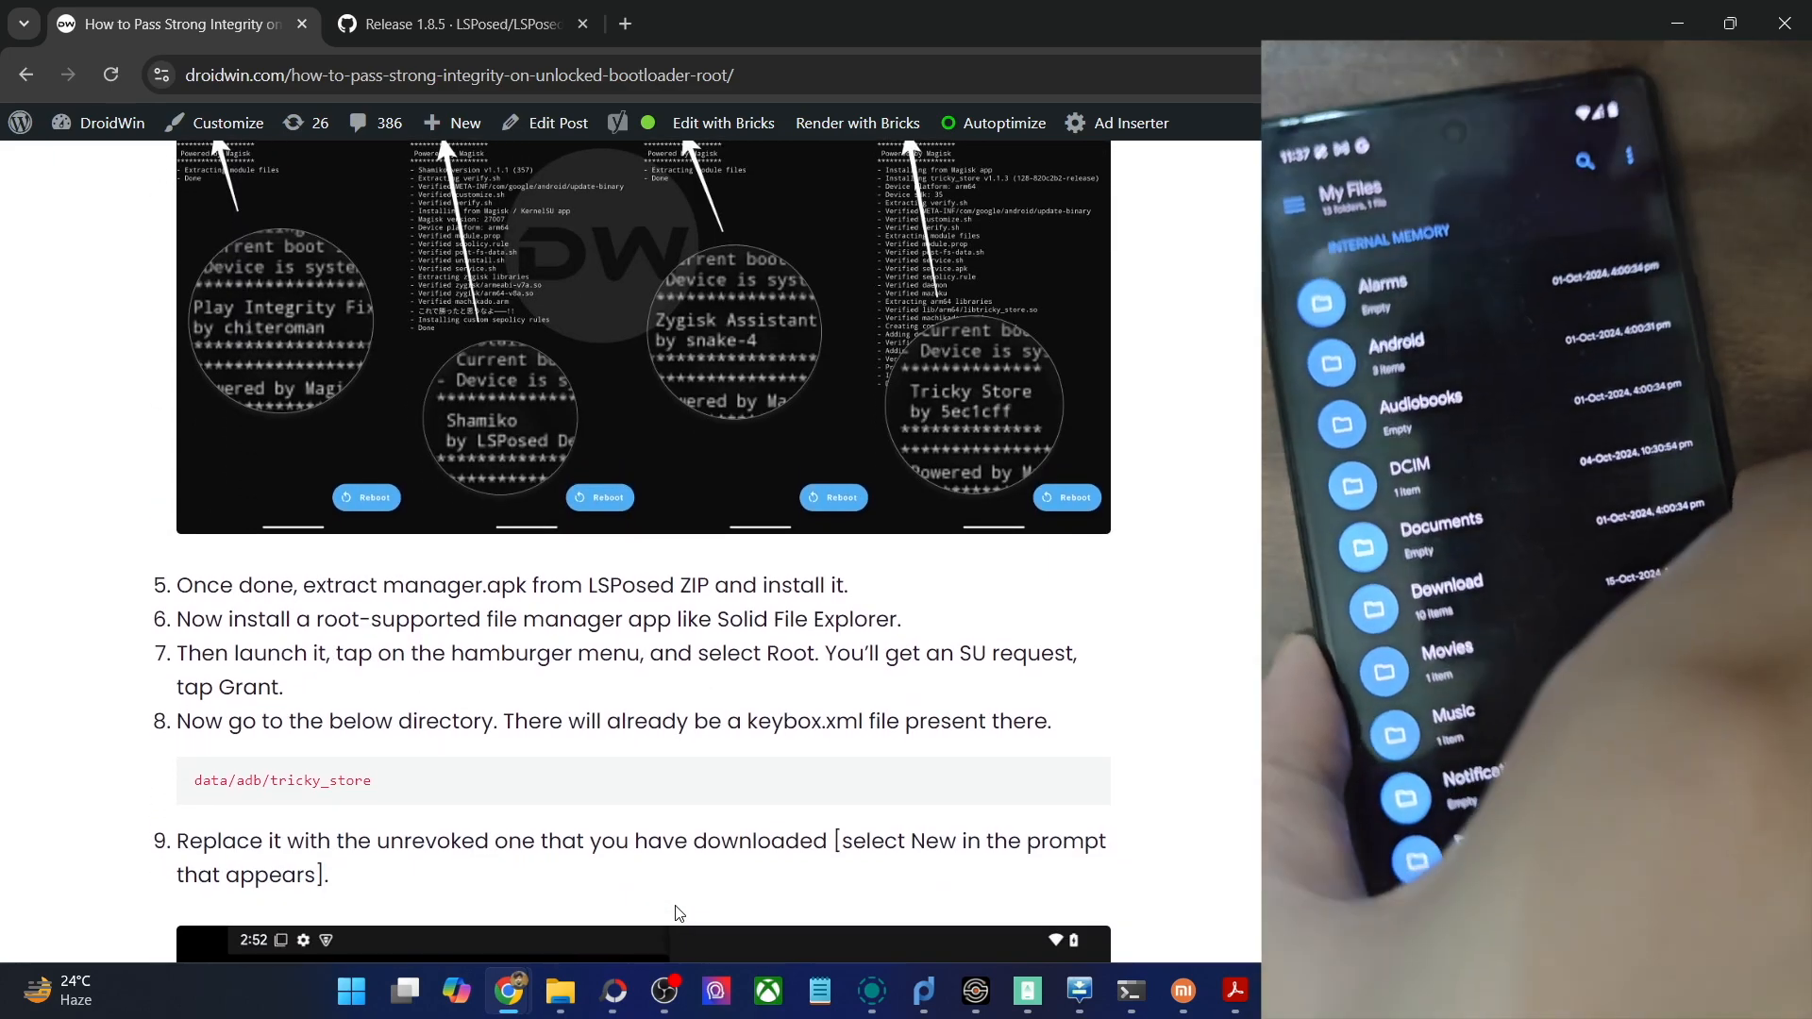